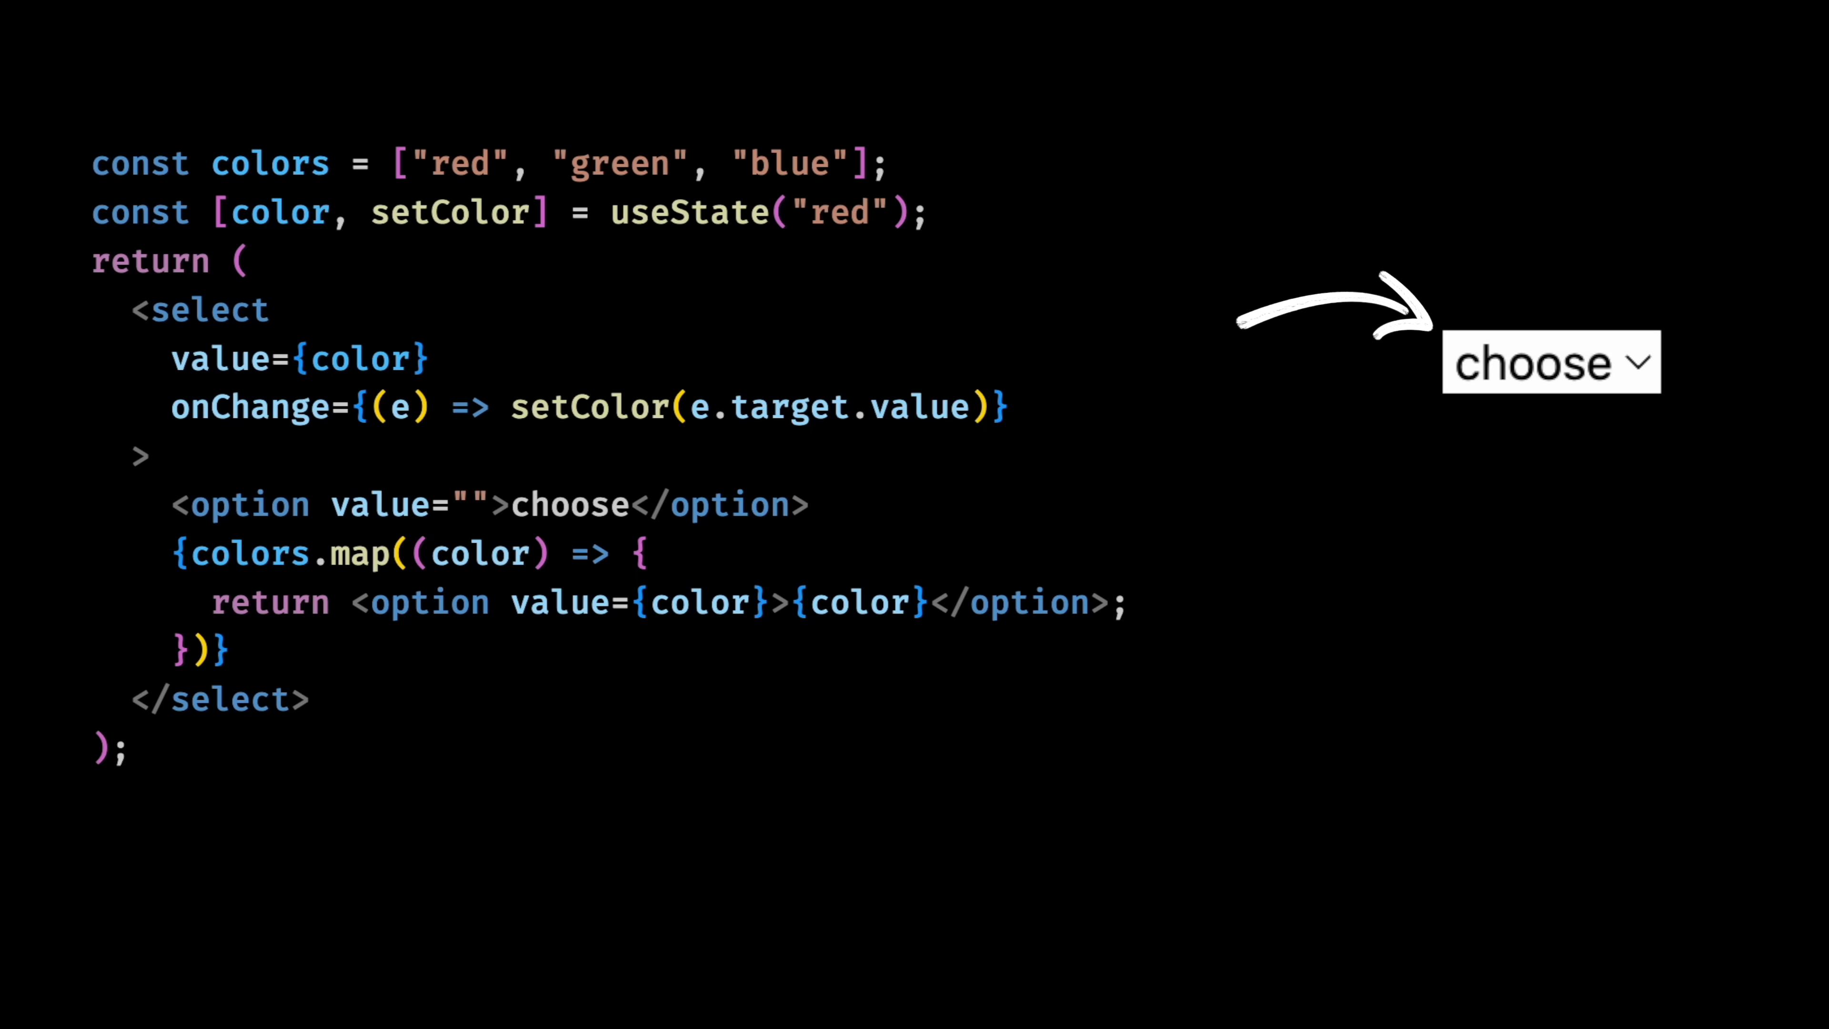
- Give the select className={`bg-${color}-400`} and pick green, showing no background color appears
text(className={``})
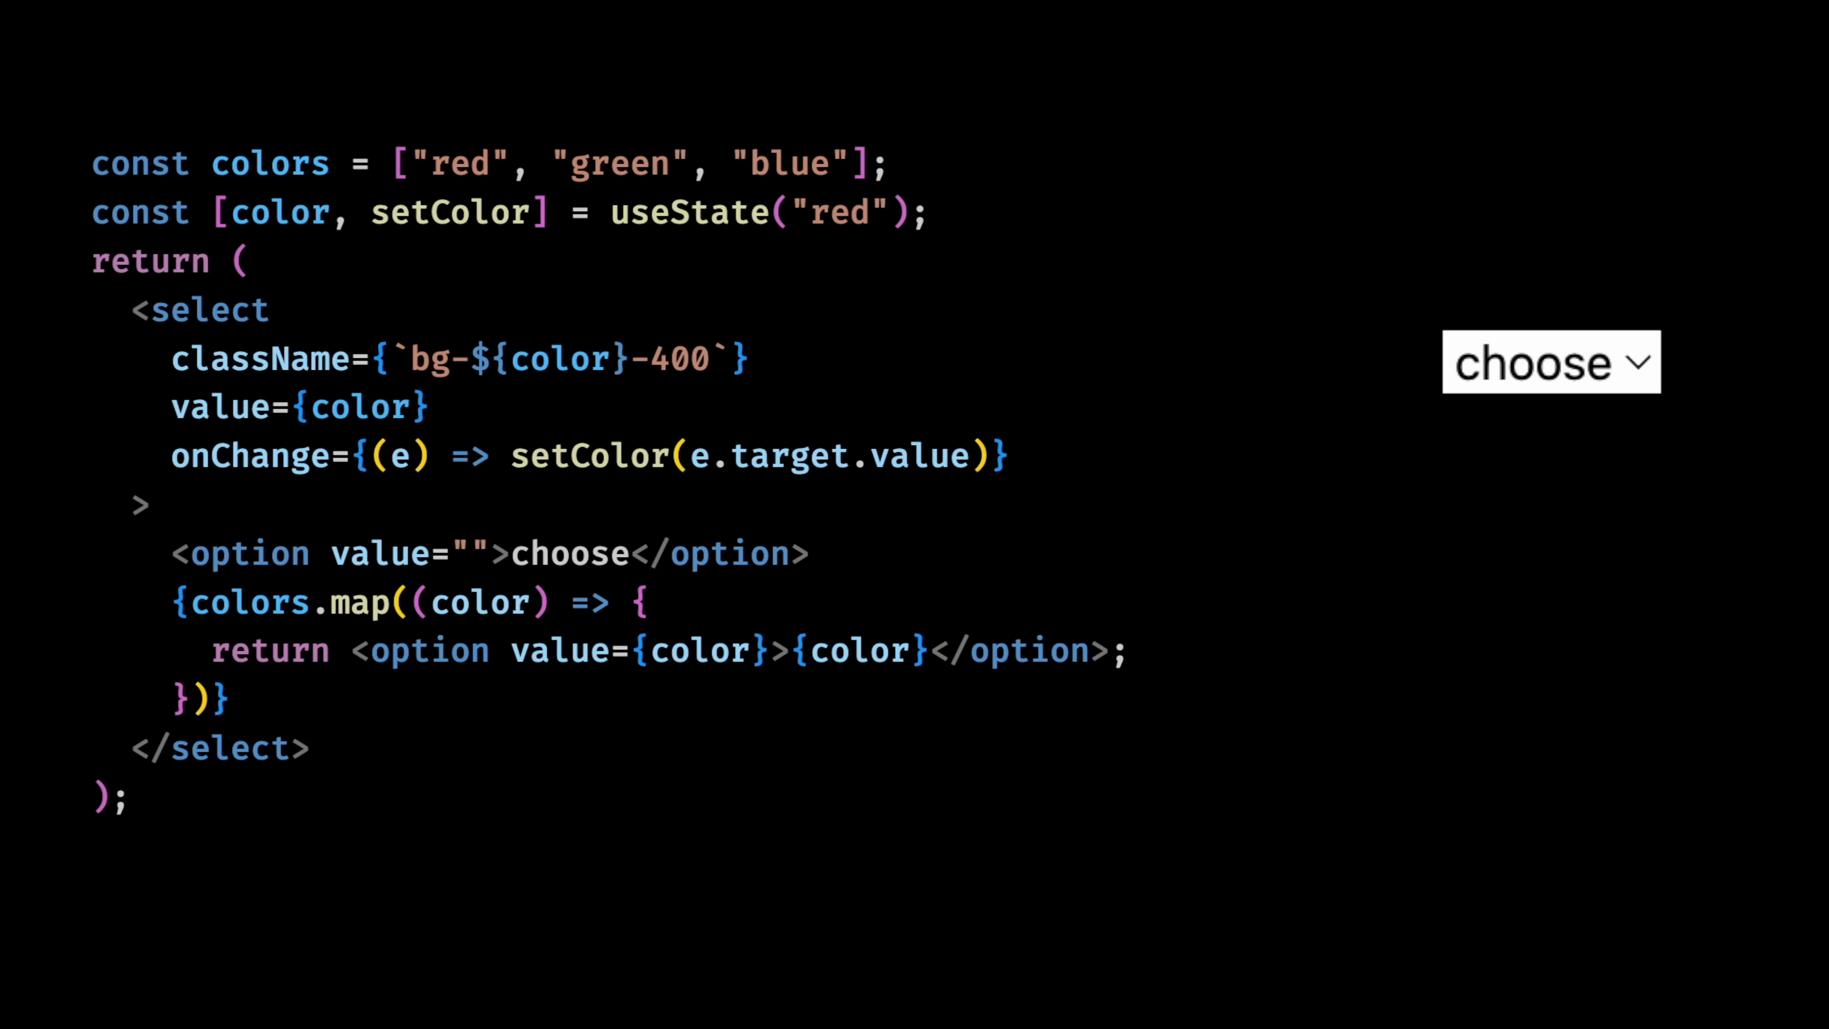
click(1549, 363)
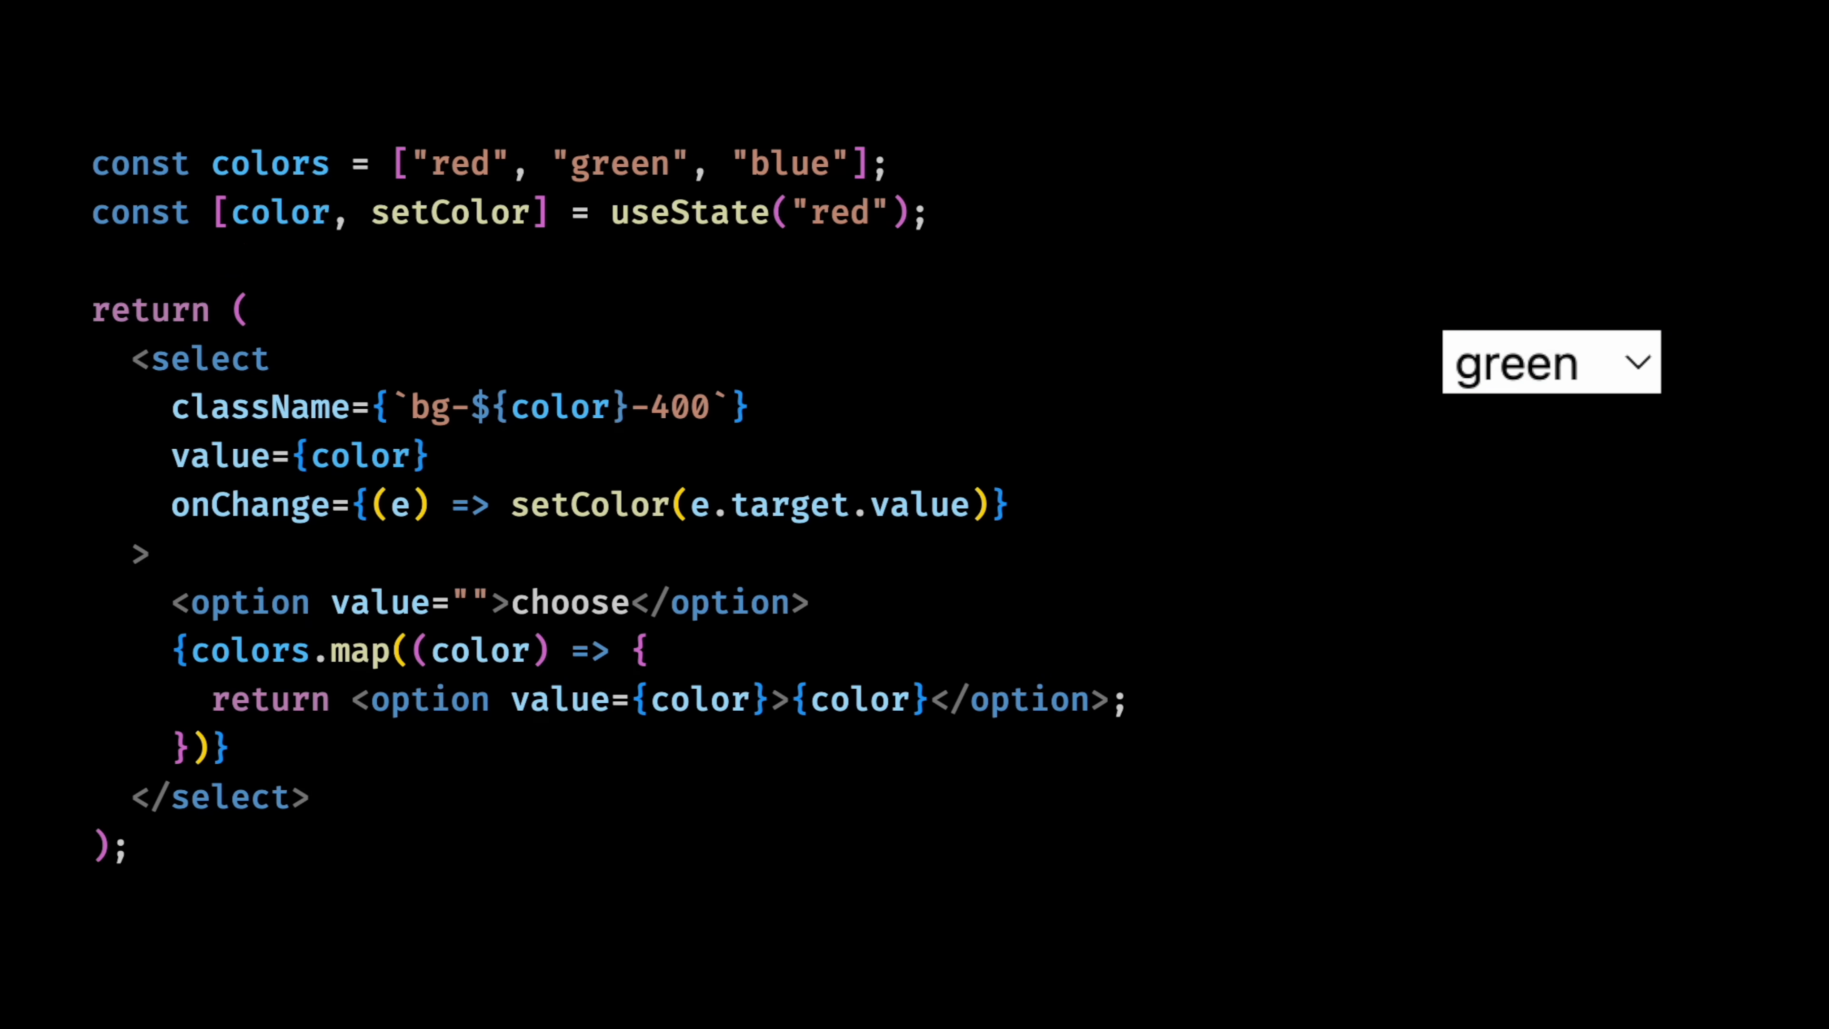
- Add a `possible` array listing bg-red-400, bg-green-400 and bg-blue-400 so Tailwind keeps those classes
text(const possible = ["bg-red-400", ])
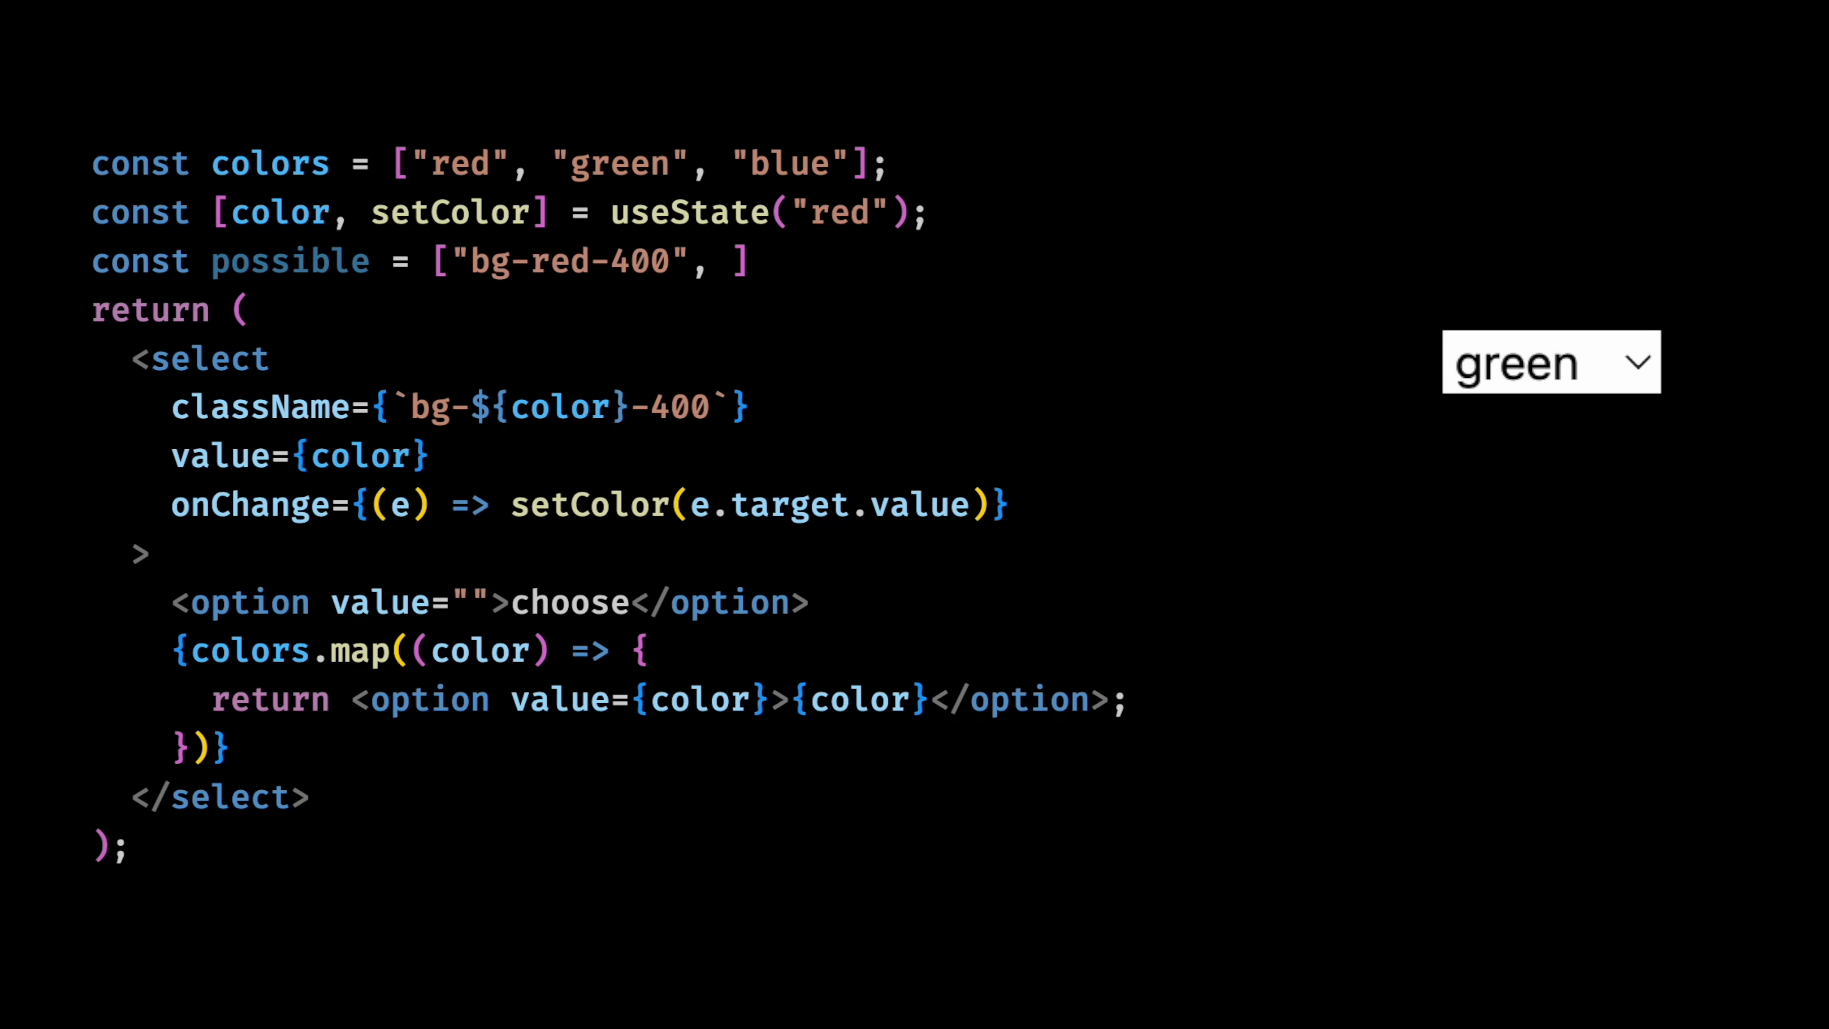
text("bg-green-400", "bg-")
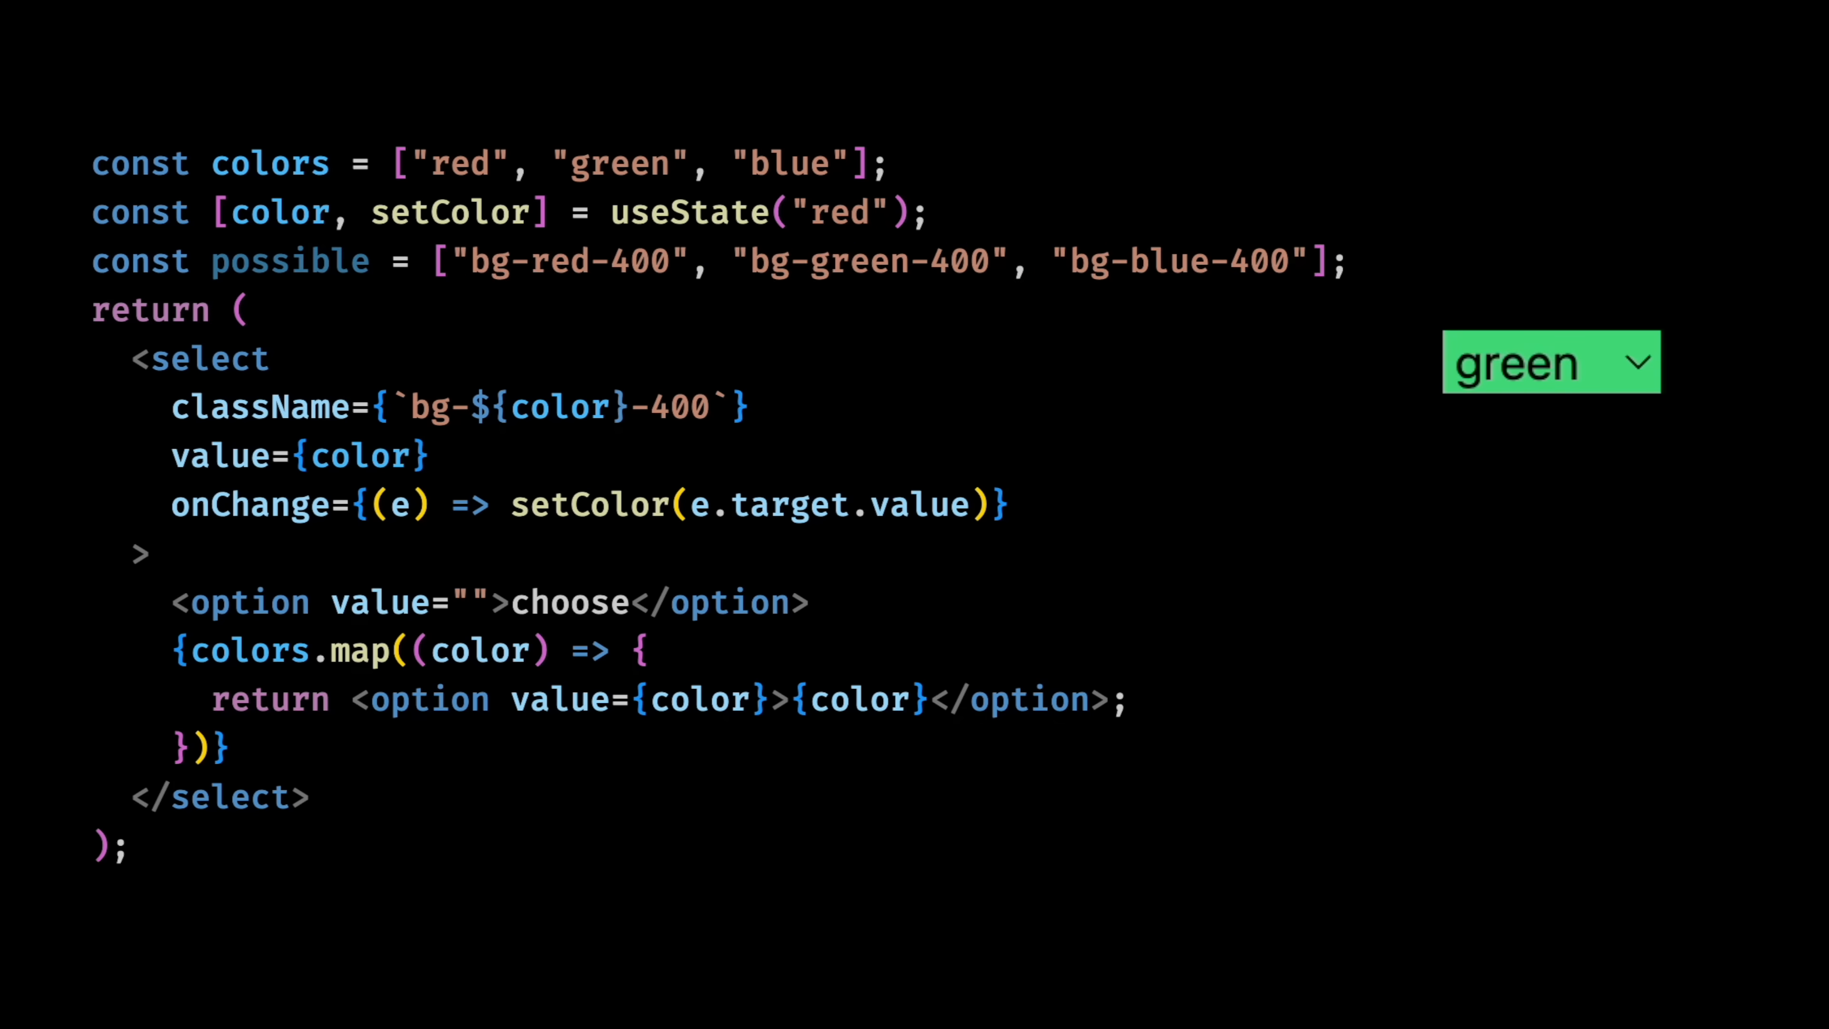
- Pick red then blue in the preview to see colored backgrounds, and highlight the class-name array
click(1549, 366)
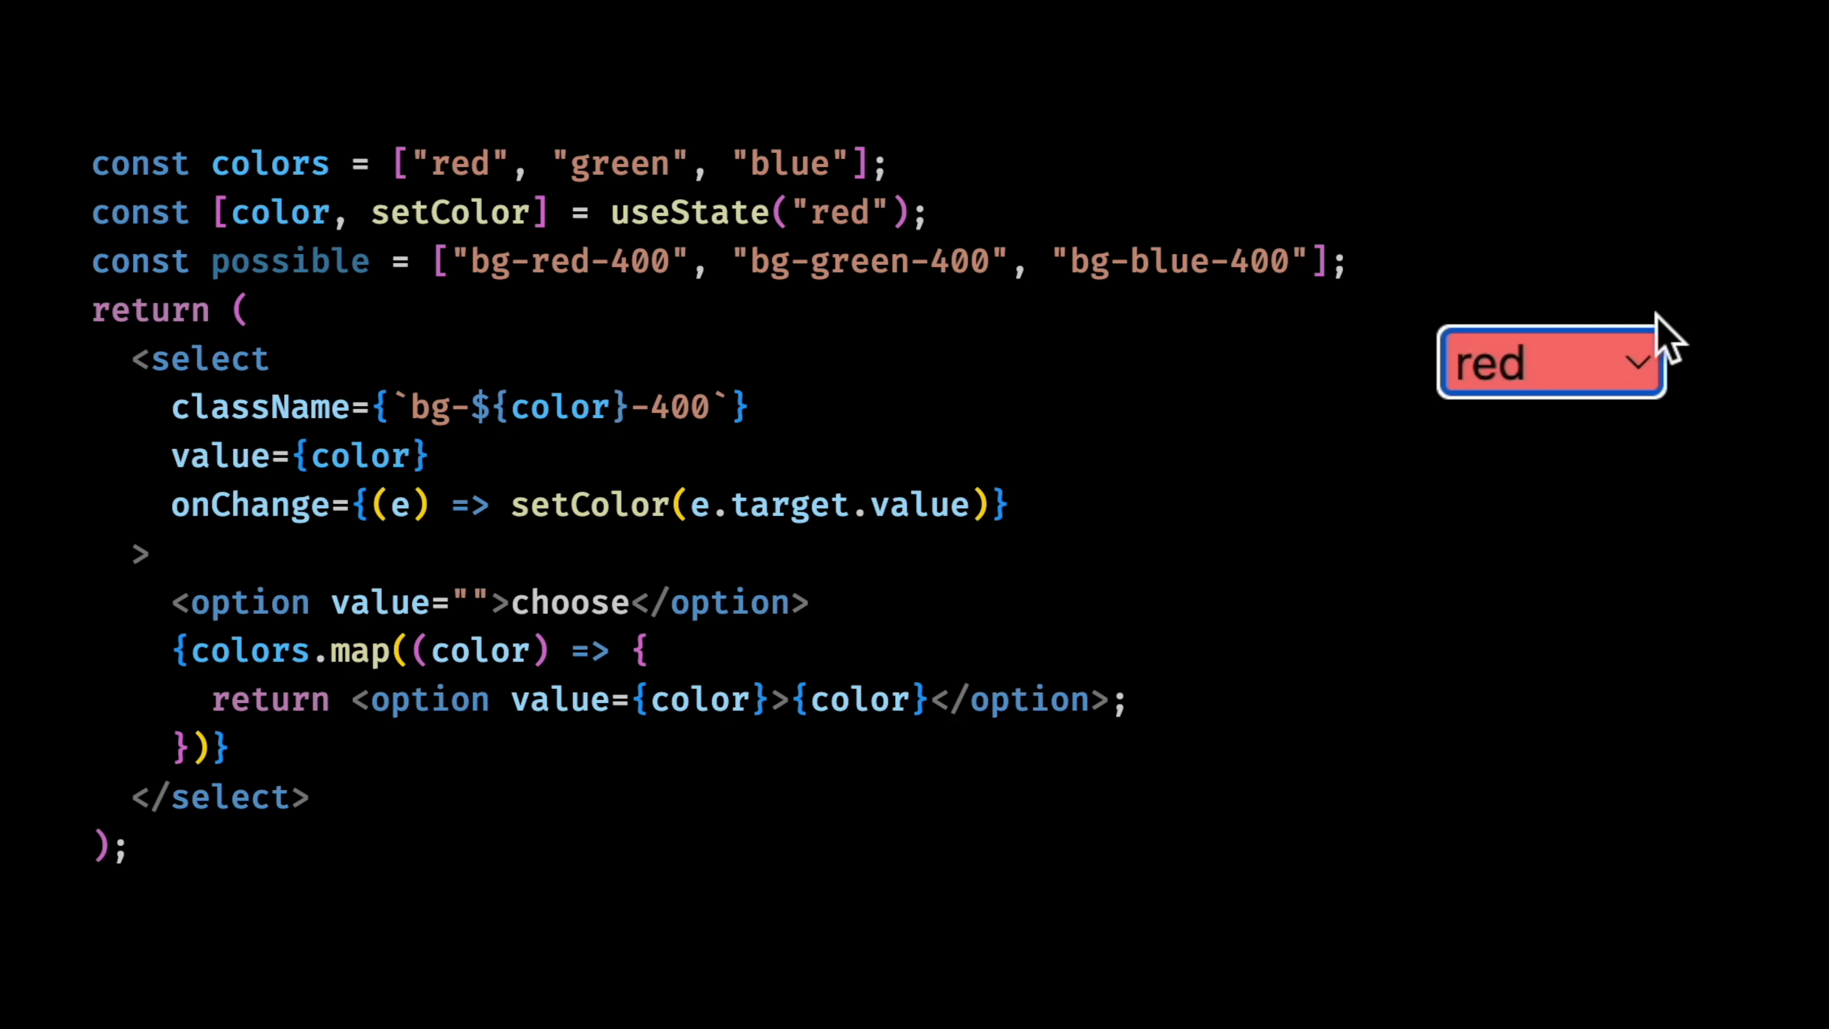
click(1549, 364)
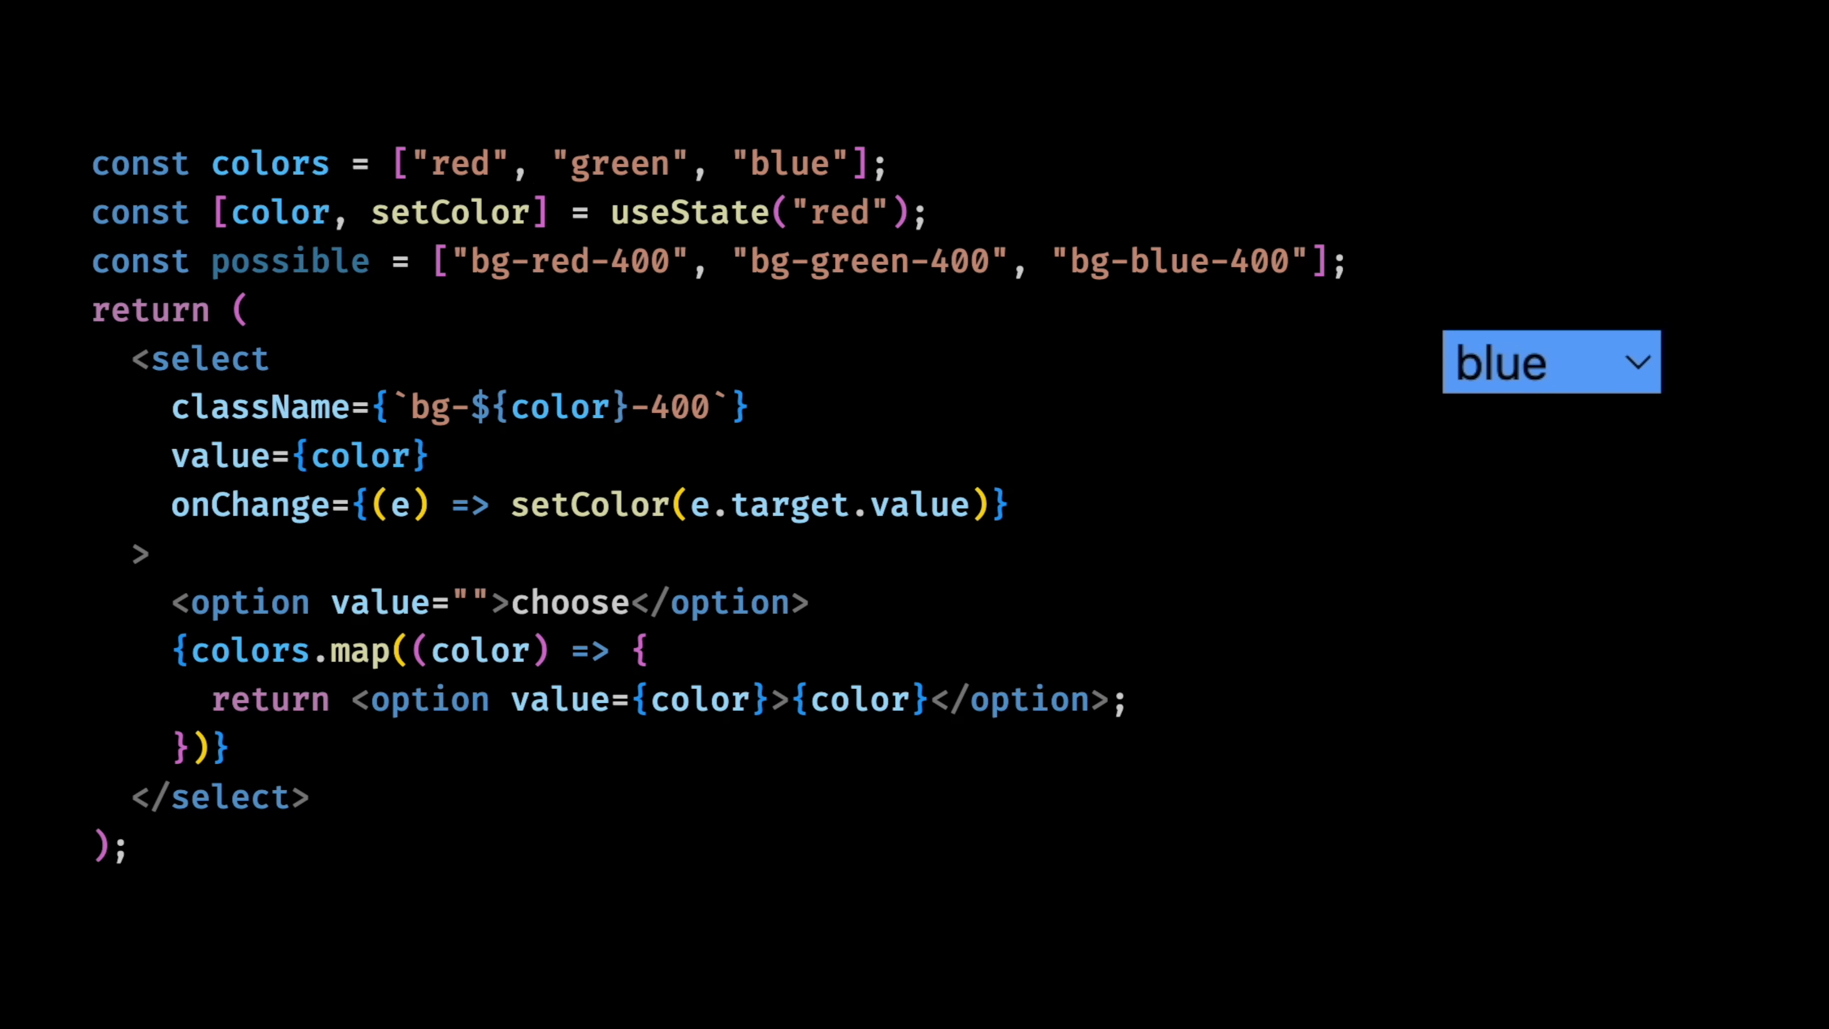
drag(432, 260, 1324, 260)
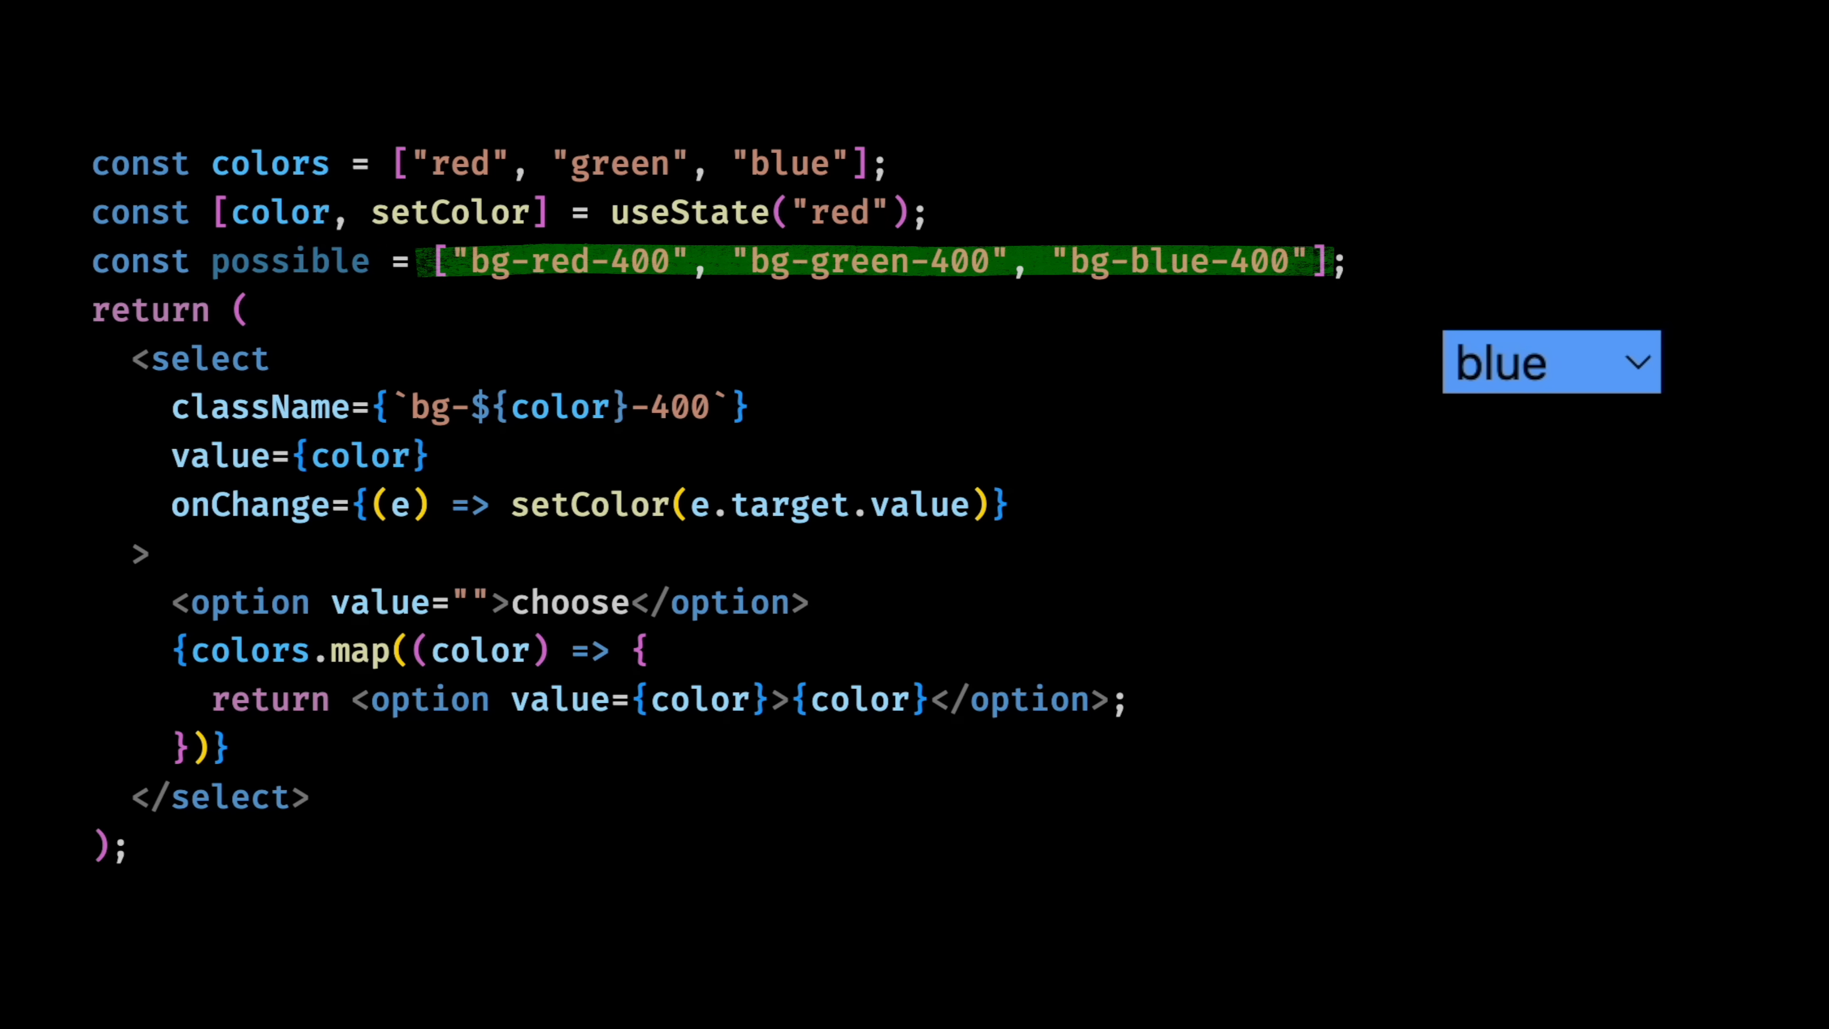